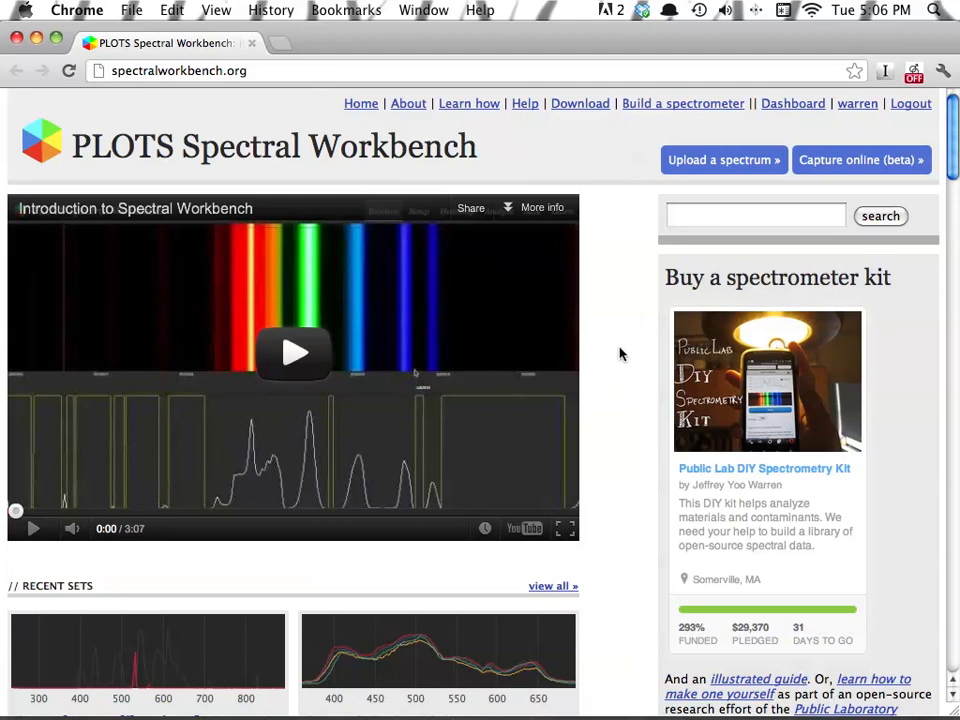
Open the Capture online (beta) page to start a live webcam spectrum.
scroll("down", 3)
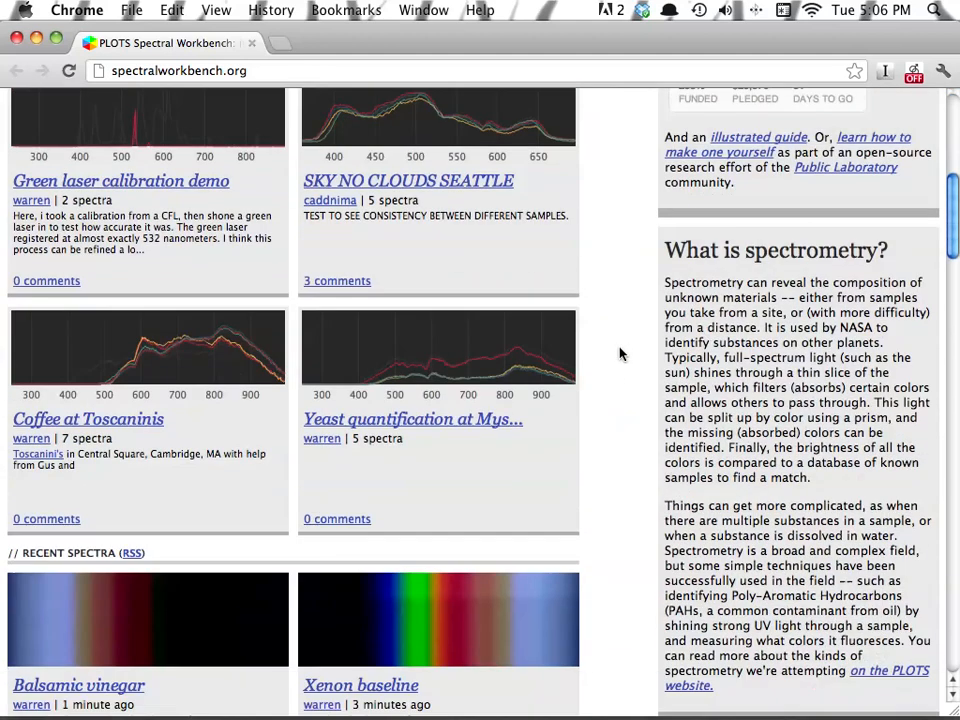
scroll("up", 3)
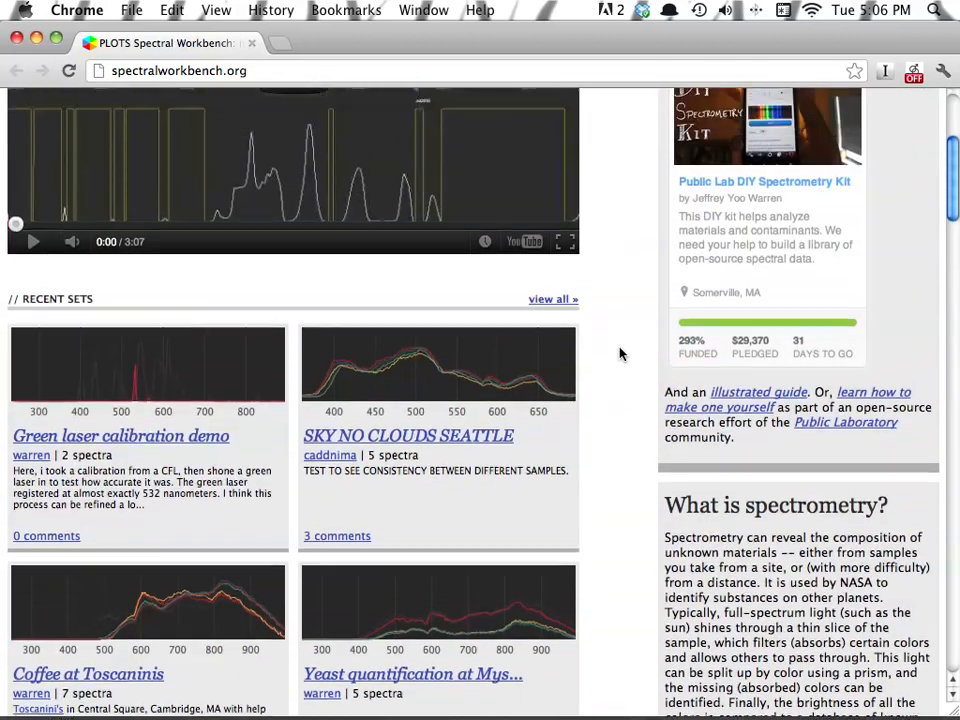
scroll("up", 3)
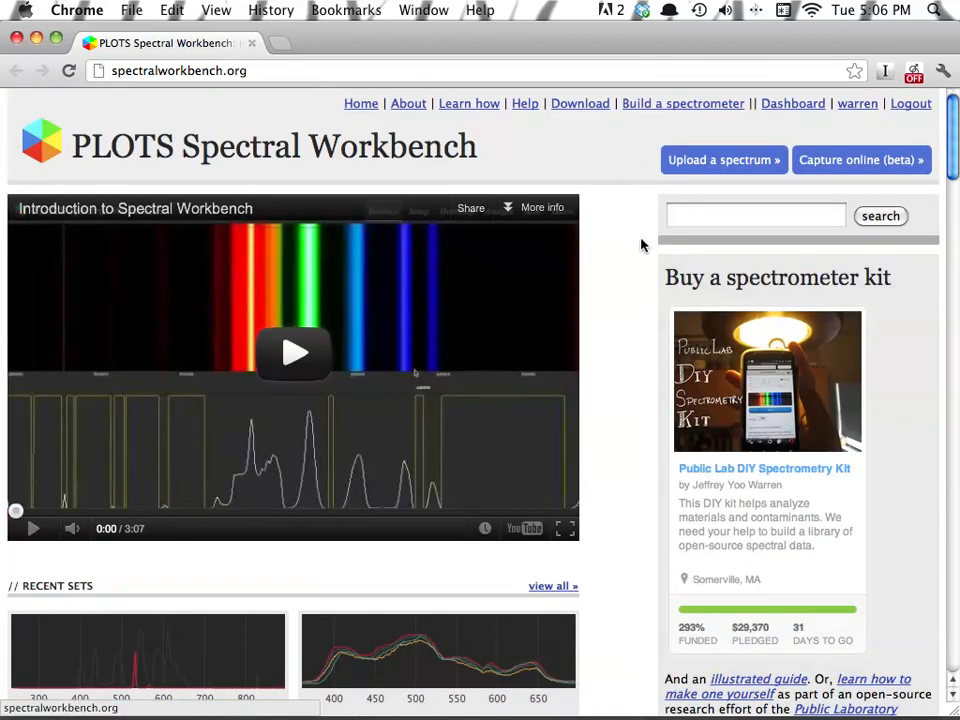
mouse_move(910, 168)
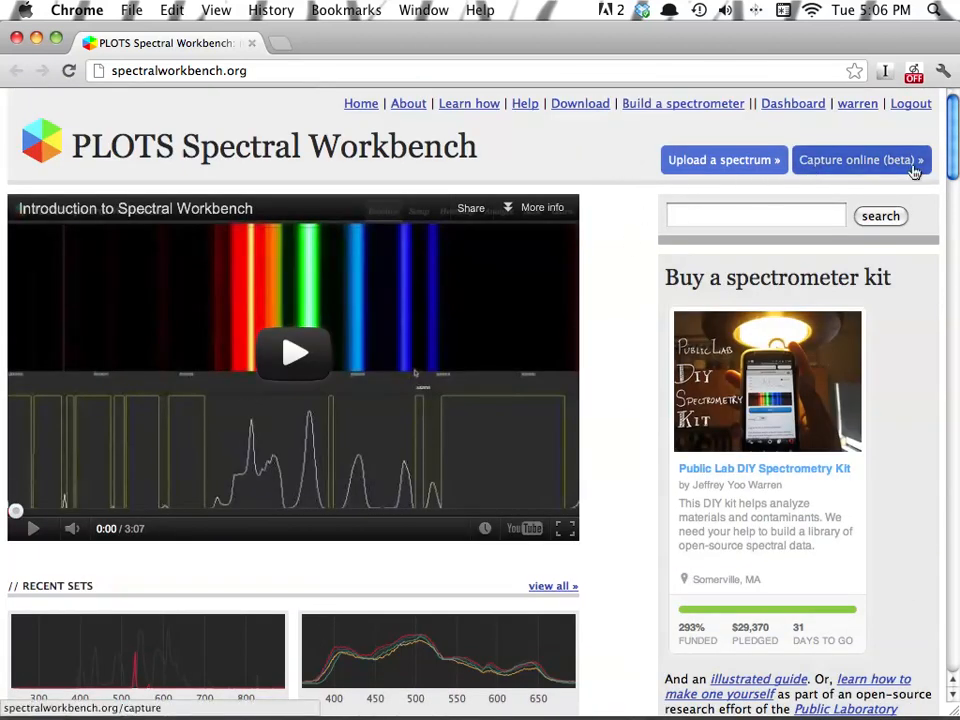
left_click(855, 160)
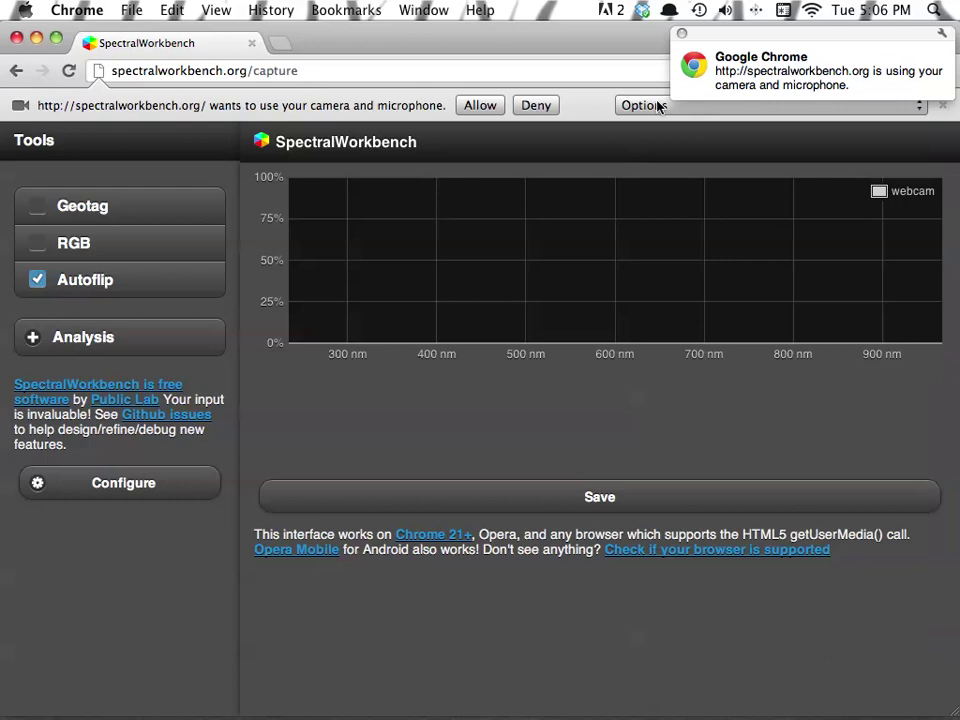
Dismiss the camera permission prompt and turn off Autoflip.
left_click(479, 105)
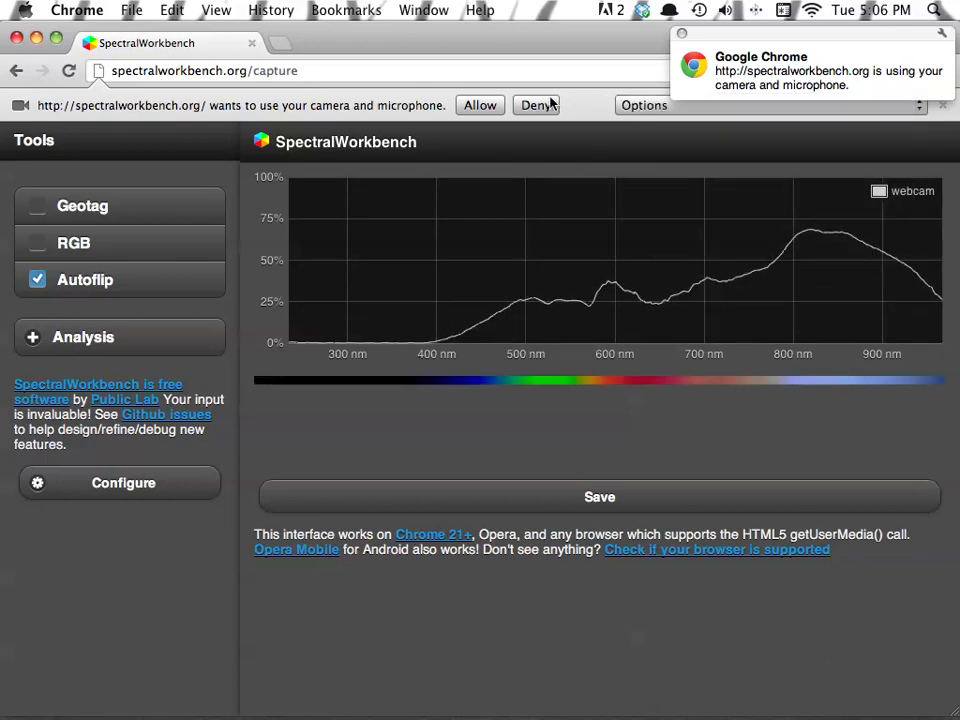
left_click(535, 105)
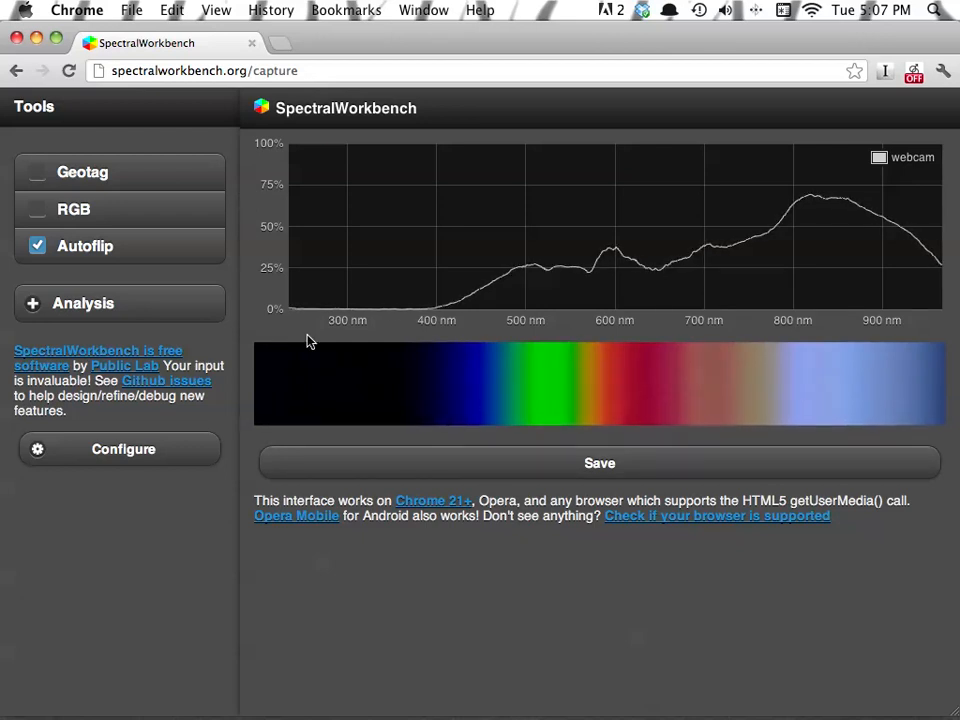
left_click(37, 246)
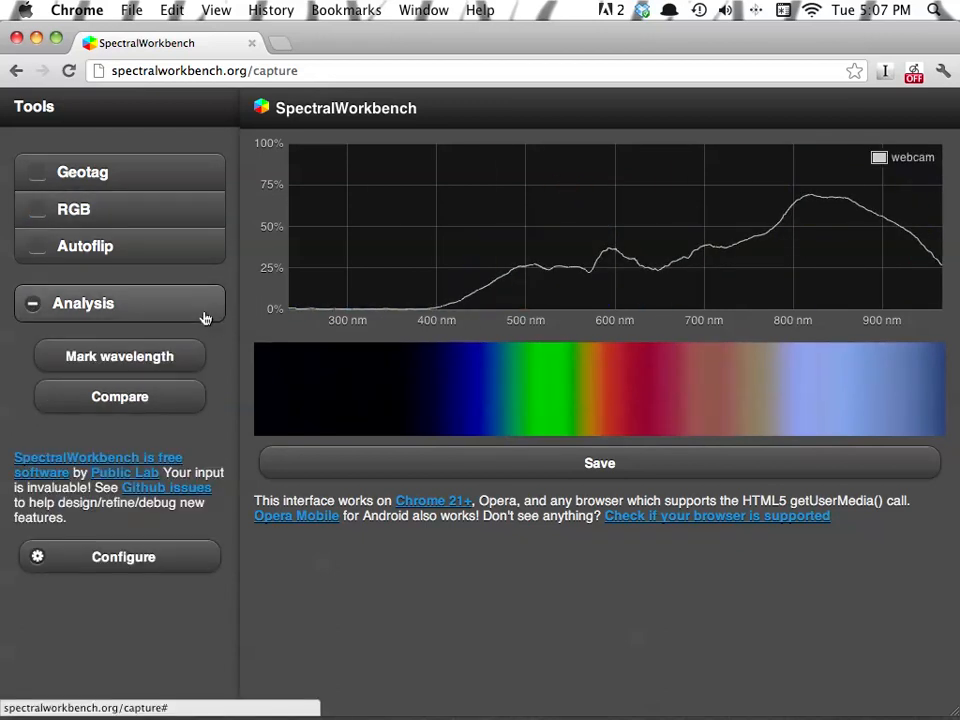
mouse_move(200, 343)
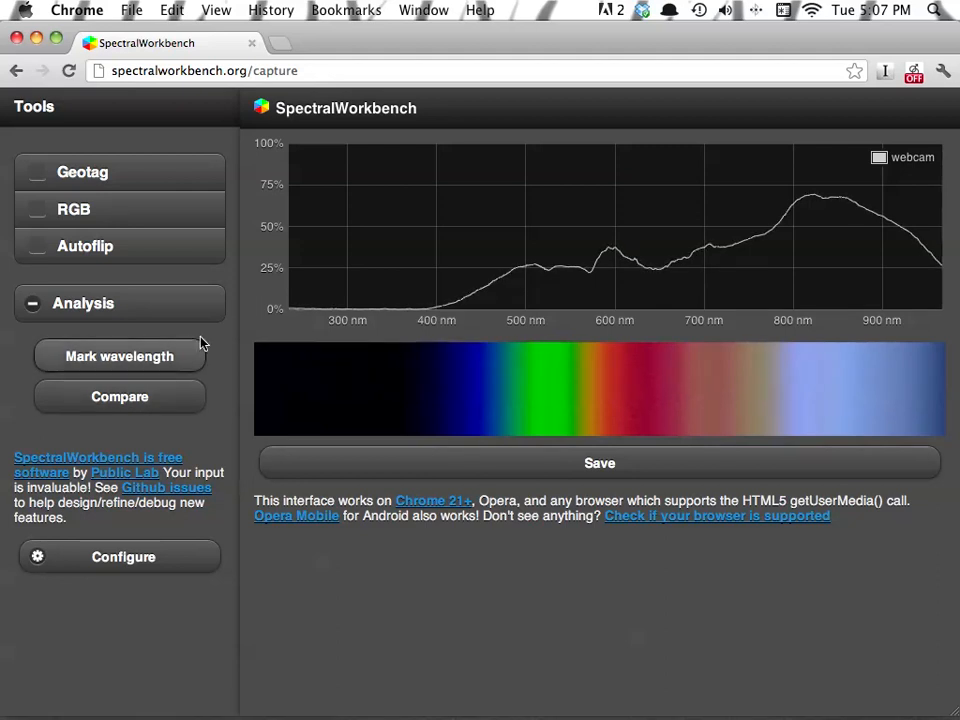
Overlay the Xenon baseline from Recent spectra onto the live webcam graph via Compare.
left_click(119, 396)
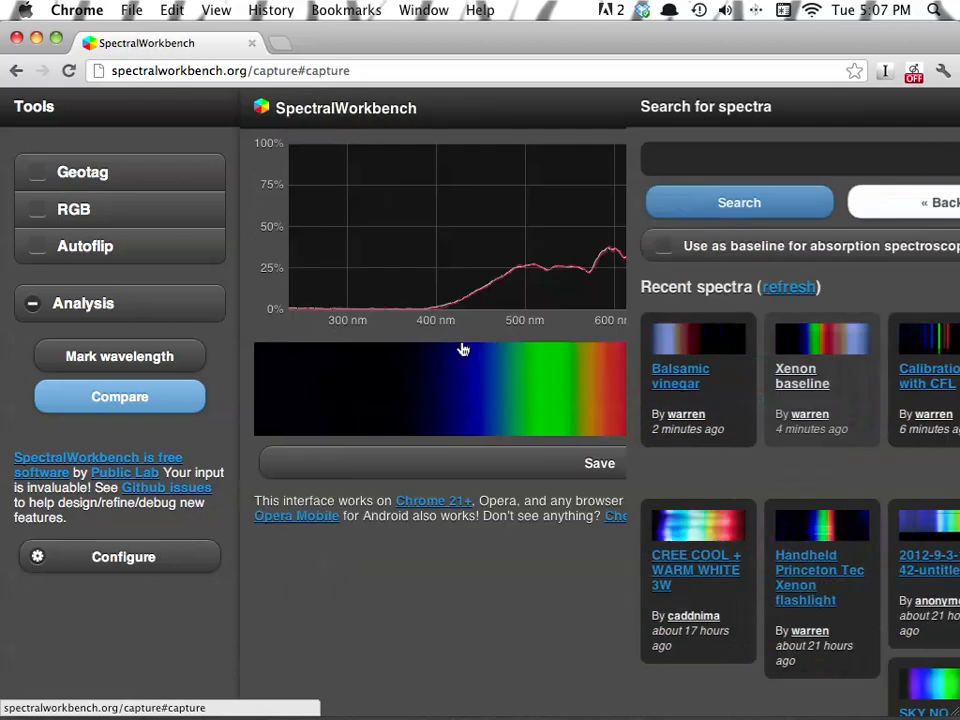
left_click(119, 396)
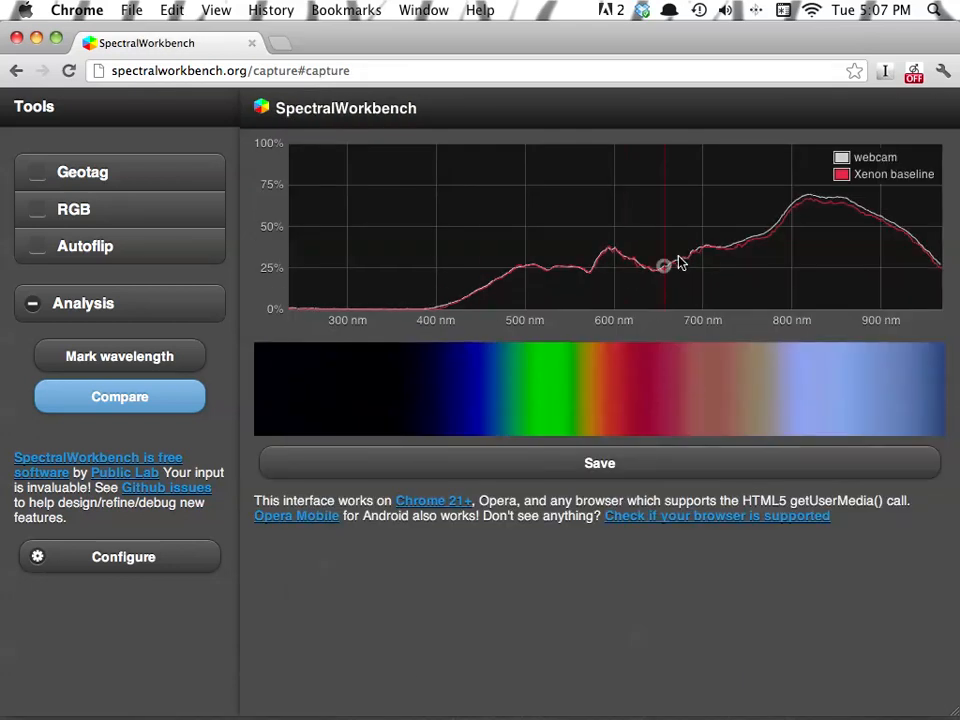
mouse_move(883, 238)
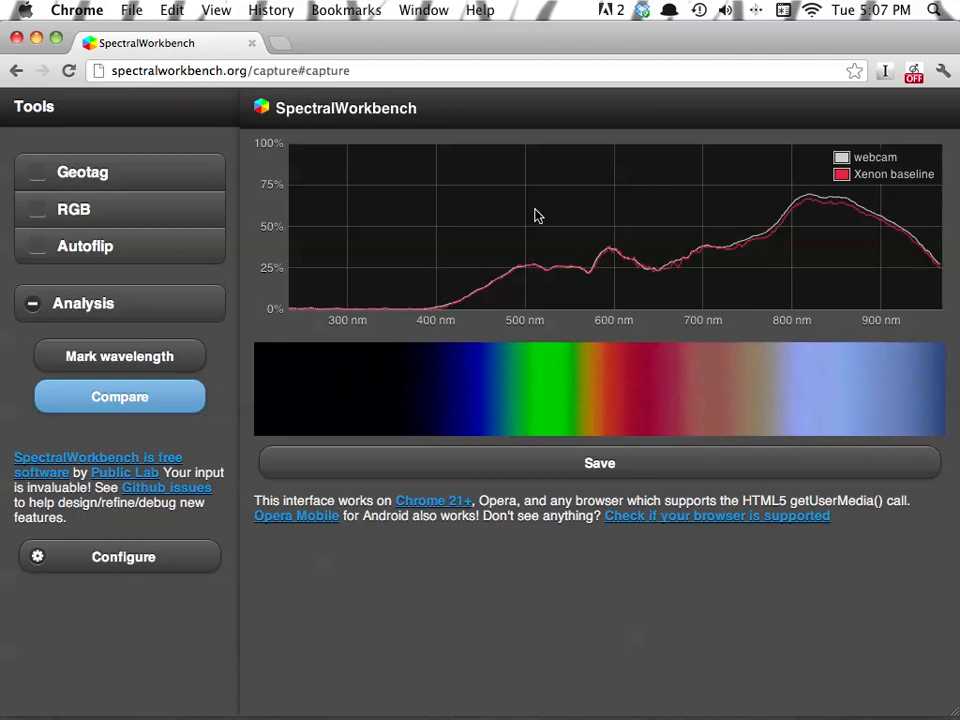
mouse_move(415, 278)
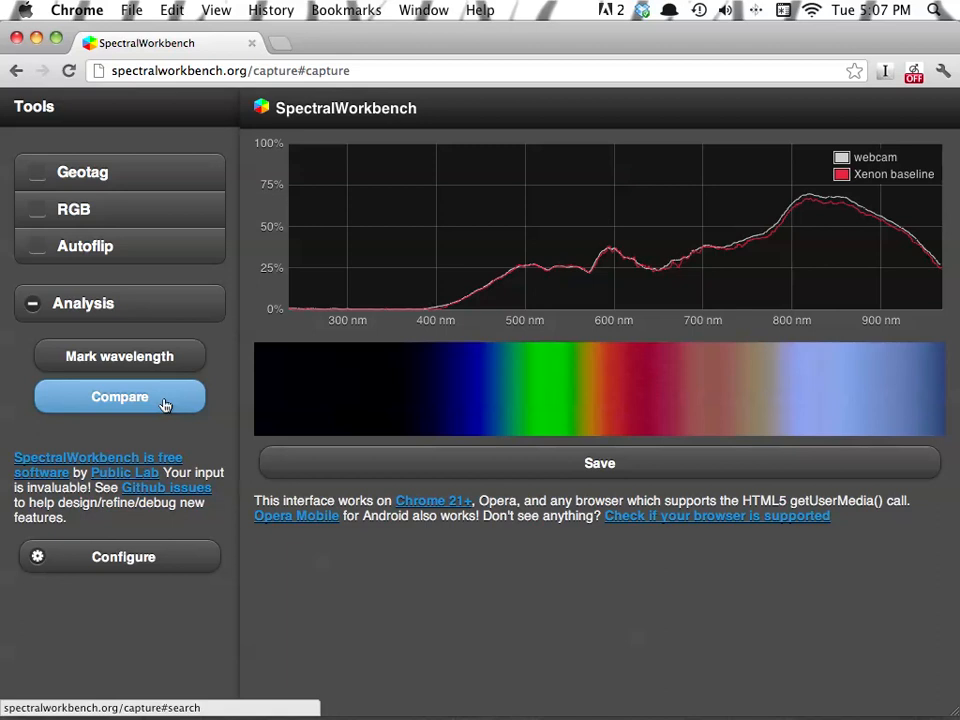
Set the Xenon baseline as the absorption-spectroscopy baseline for the webcam spectrum.
left_click(120, 396)
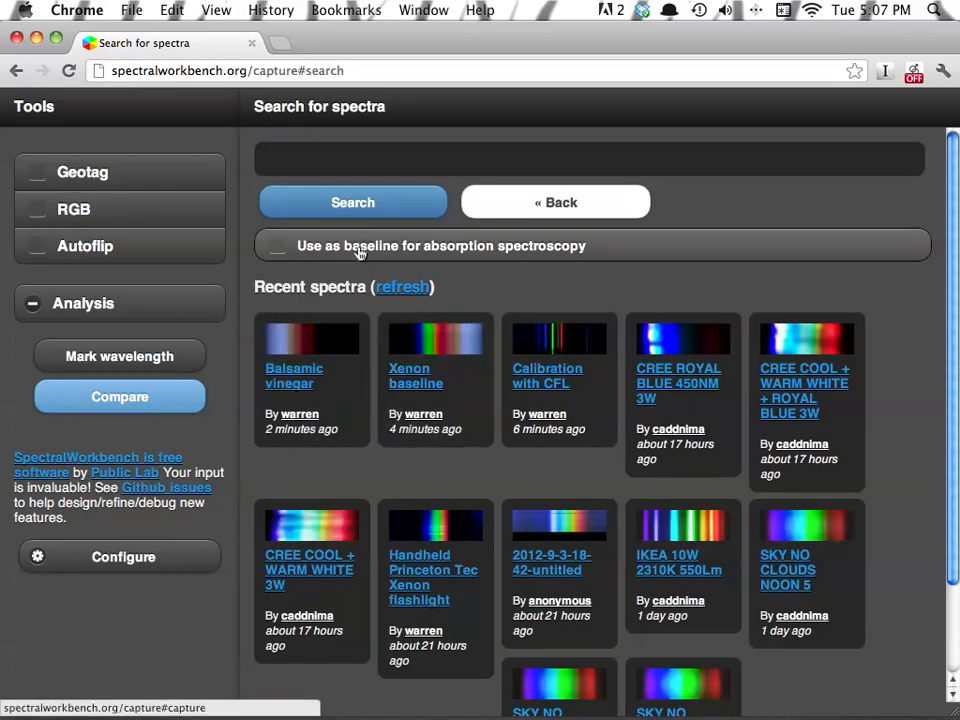
left_click(277, 245)
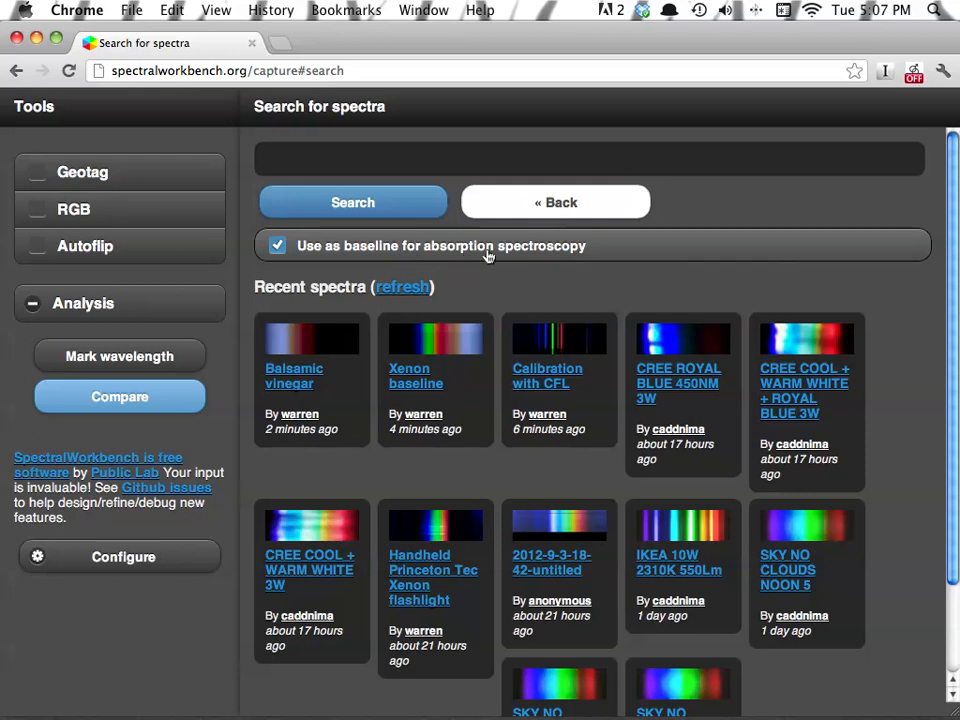
left_click(555, 202)
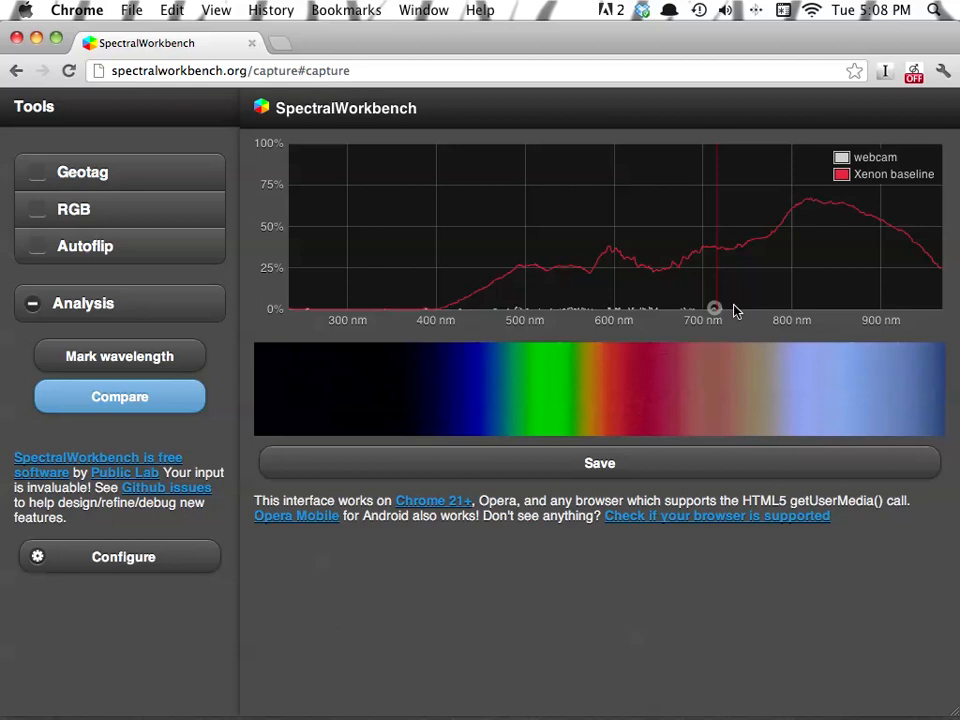
mouse_move(825, 327)
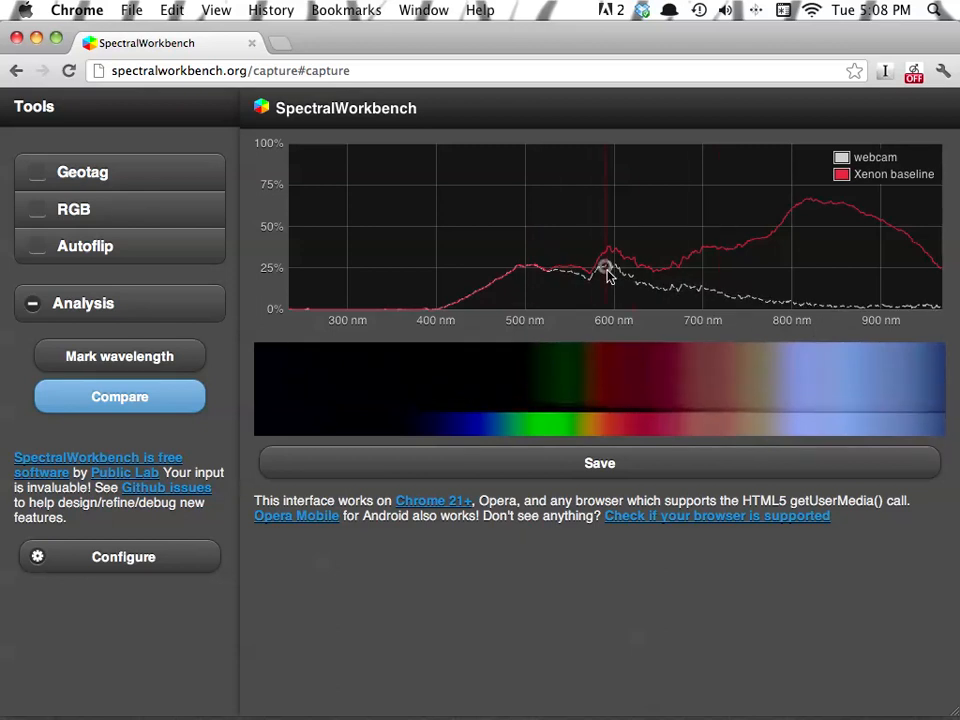
mouse_move(890, 307)
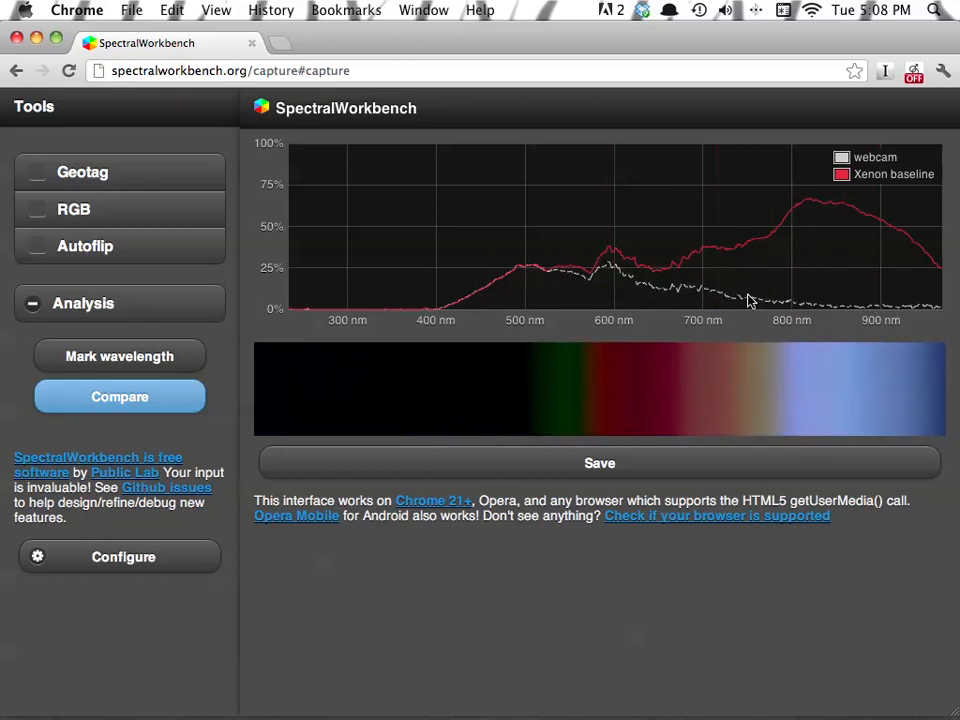
mouse_move(725, 282)
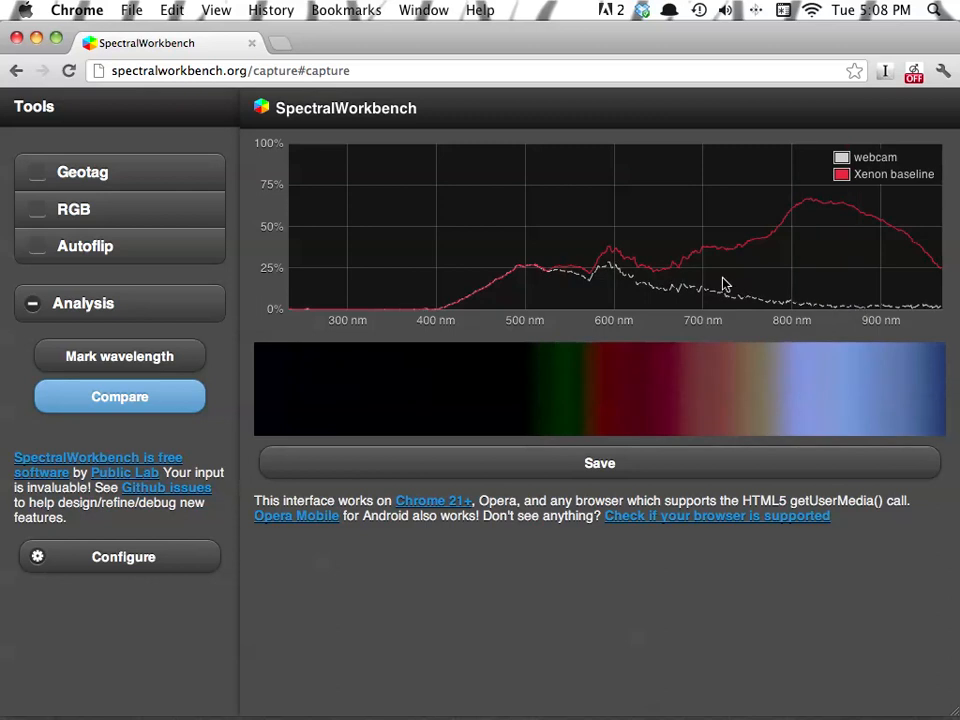
mouse_move(714, 270)
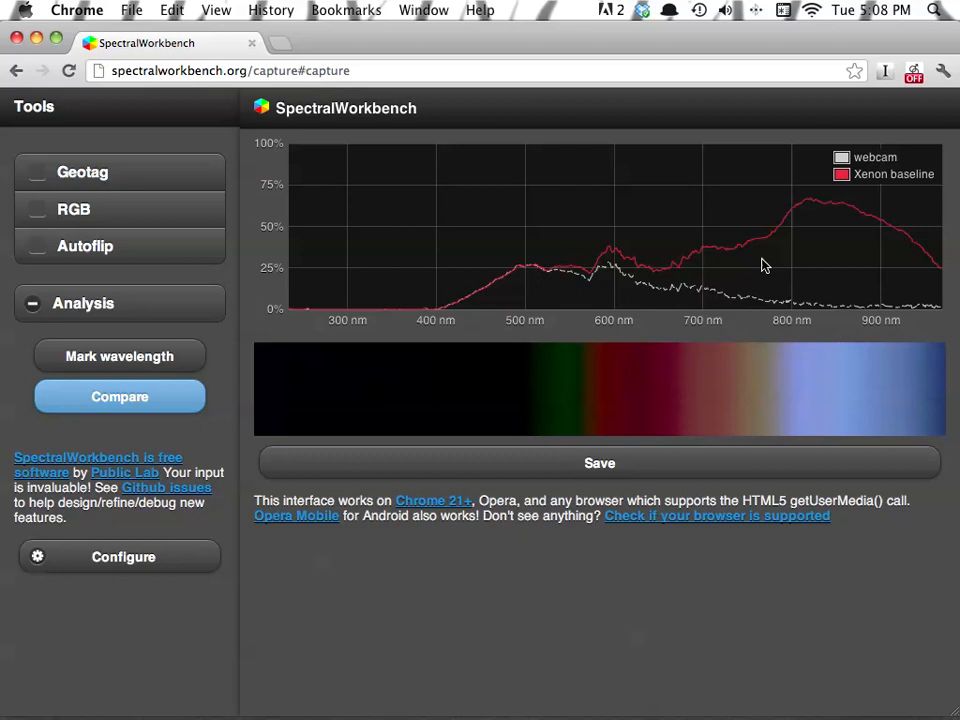
mouse_move(570, 113)
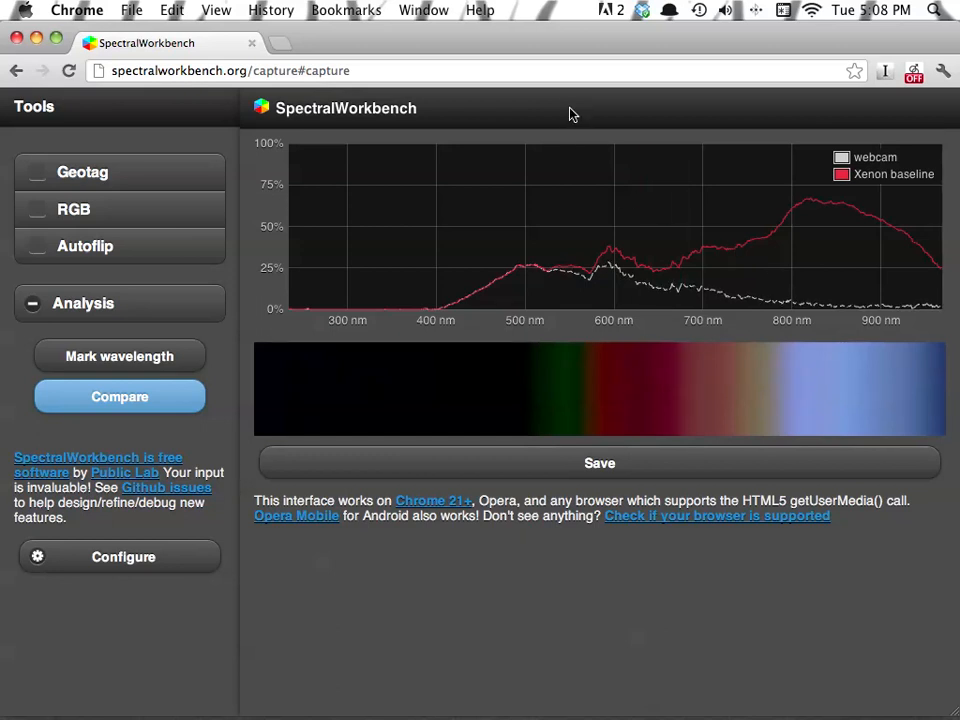
Save the spectrum as 'Balsamic vinegar', tagged balsamicvinegar, with note 'backlit with xenon'.
left_click(599, 462)
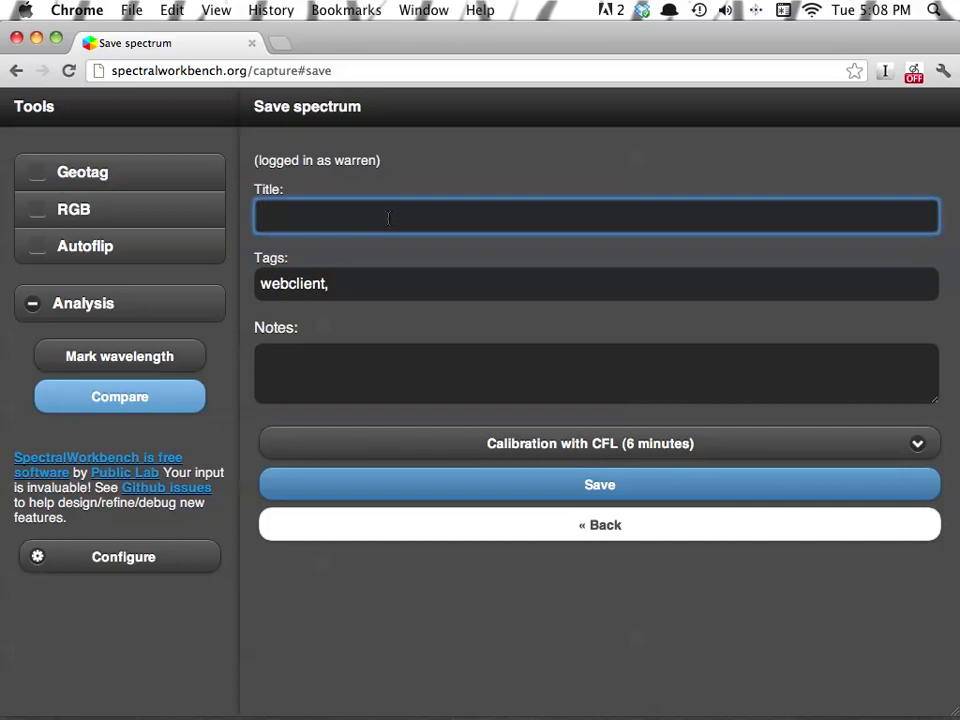
type("Balsamic vinegar")
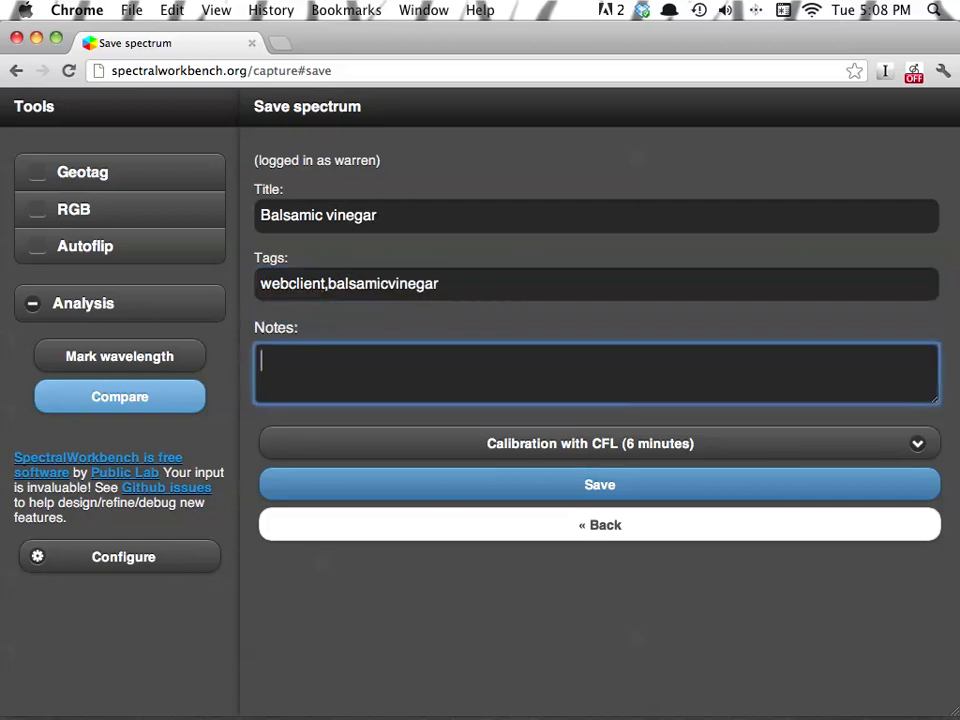
type("B")
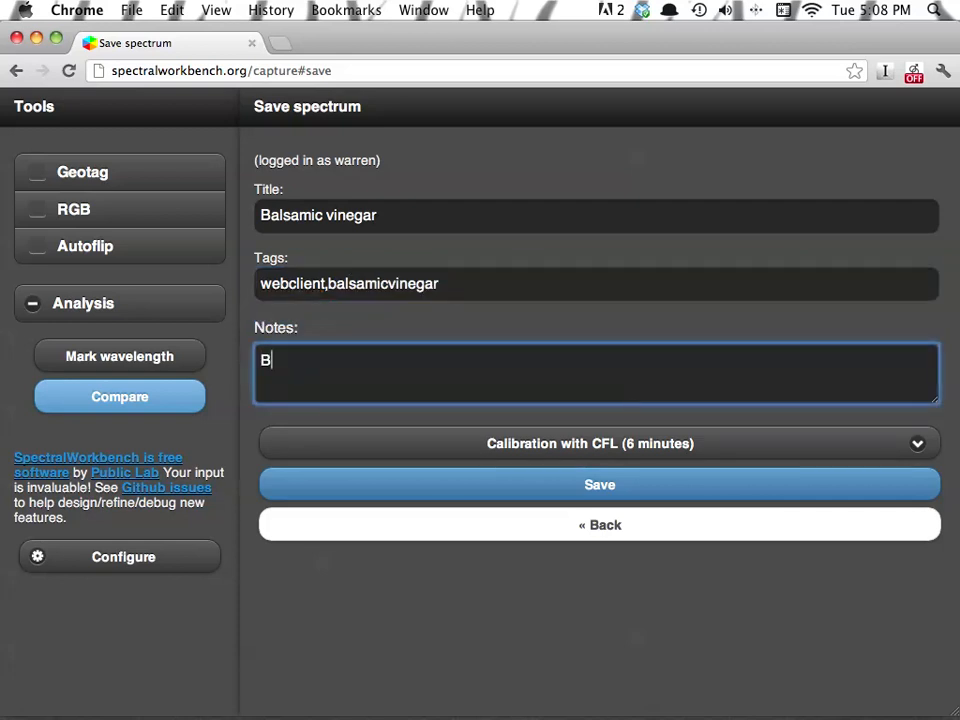
type("backlit with xenon")
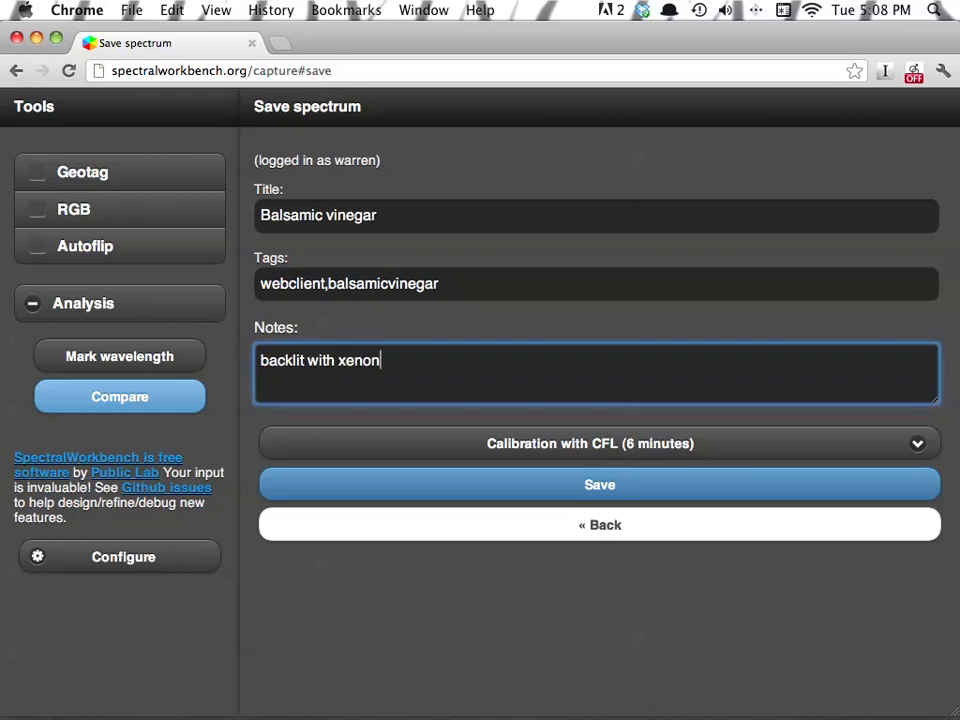
mouse_move(620, 457)
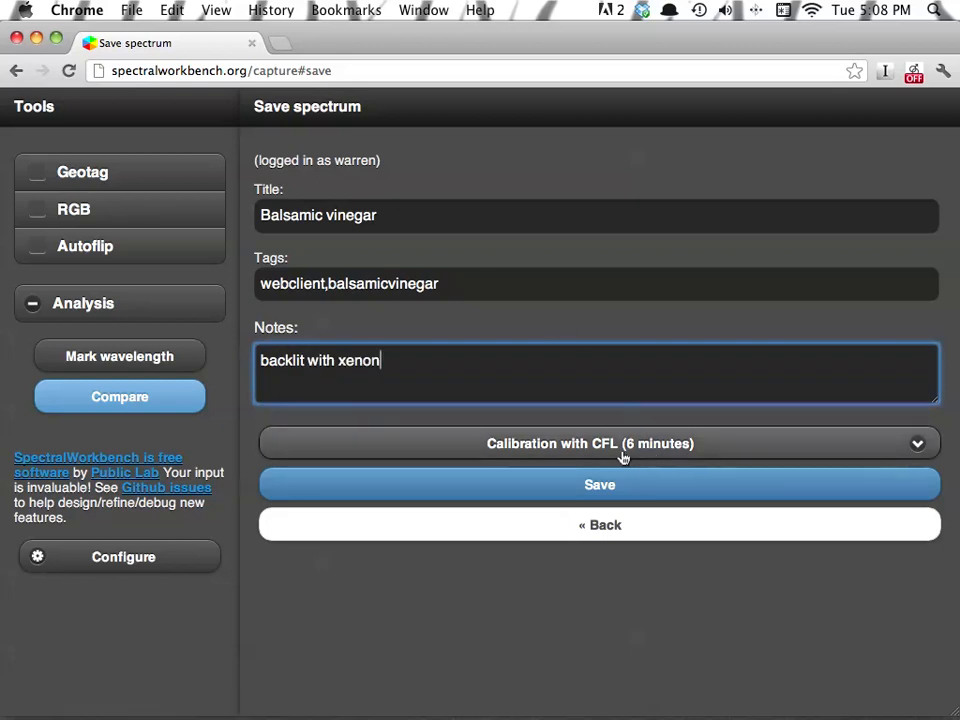
mouse_move(575, 457)
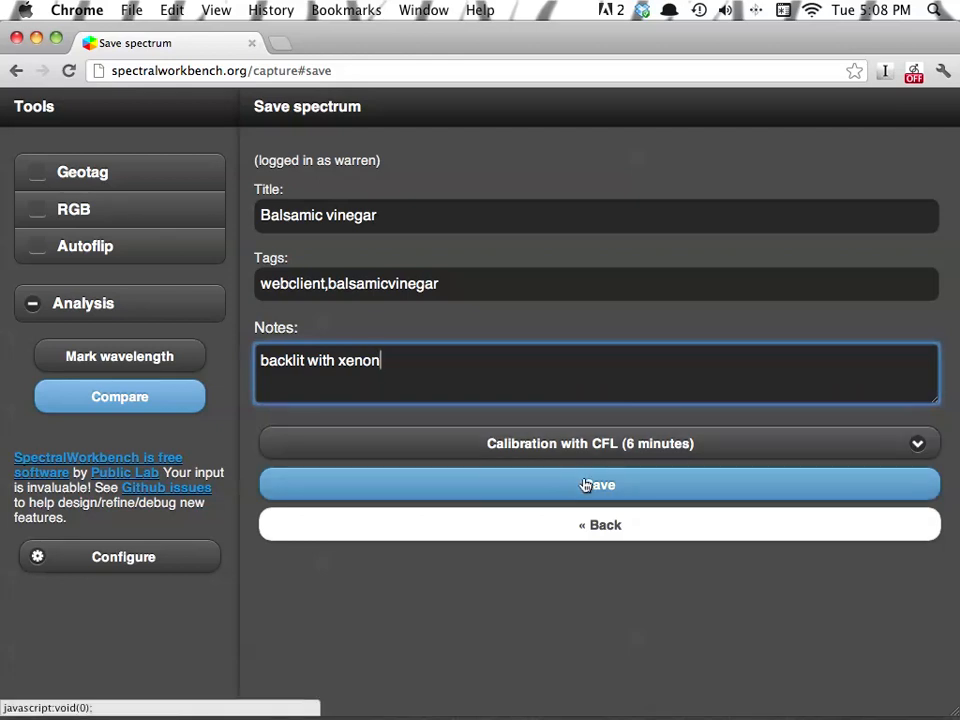
mouse_move(535, 486)
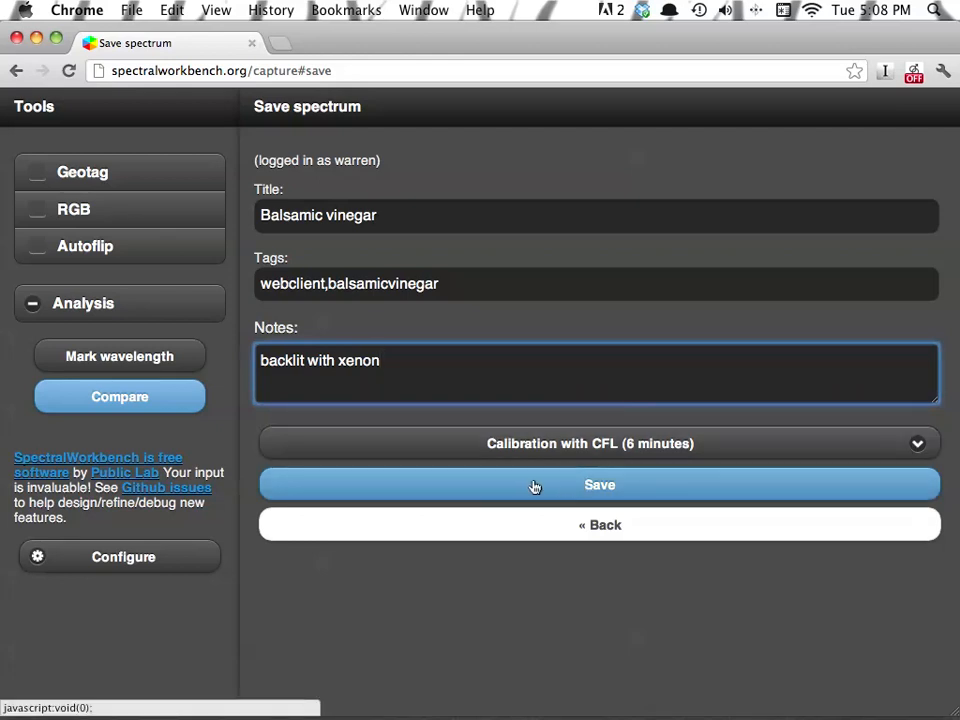
left_click(599, 484)
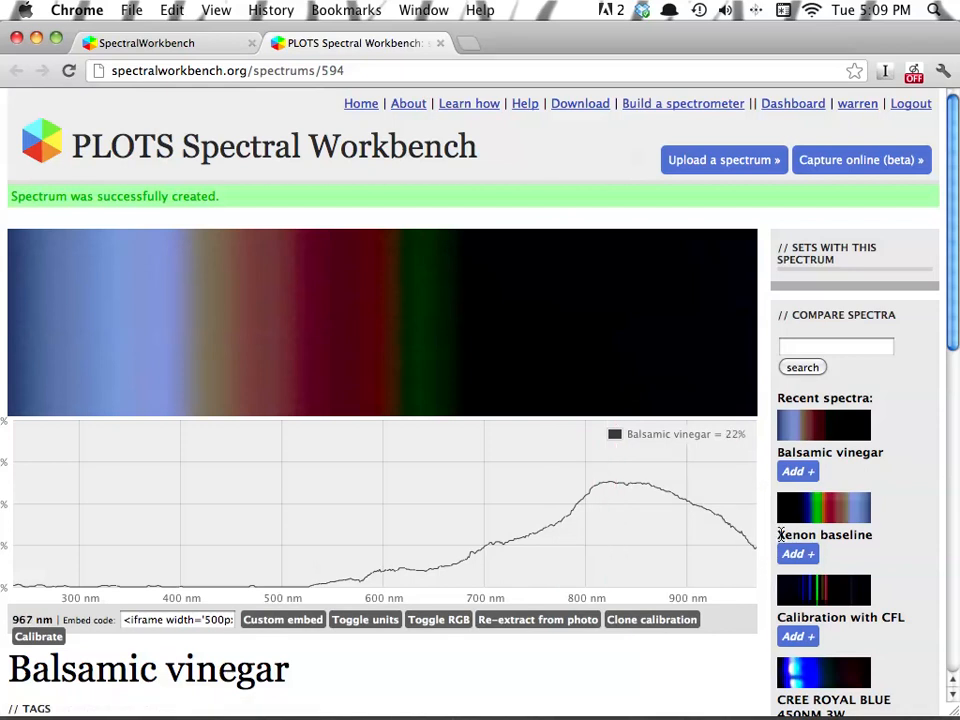
Add the Xenon baseline to the saved Balsamic vinegar graph under Compare Spectra.
left_click(793, 553)
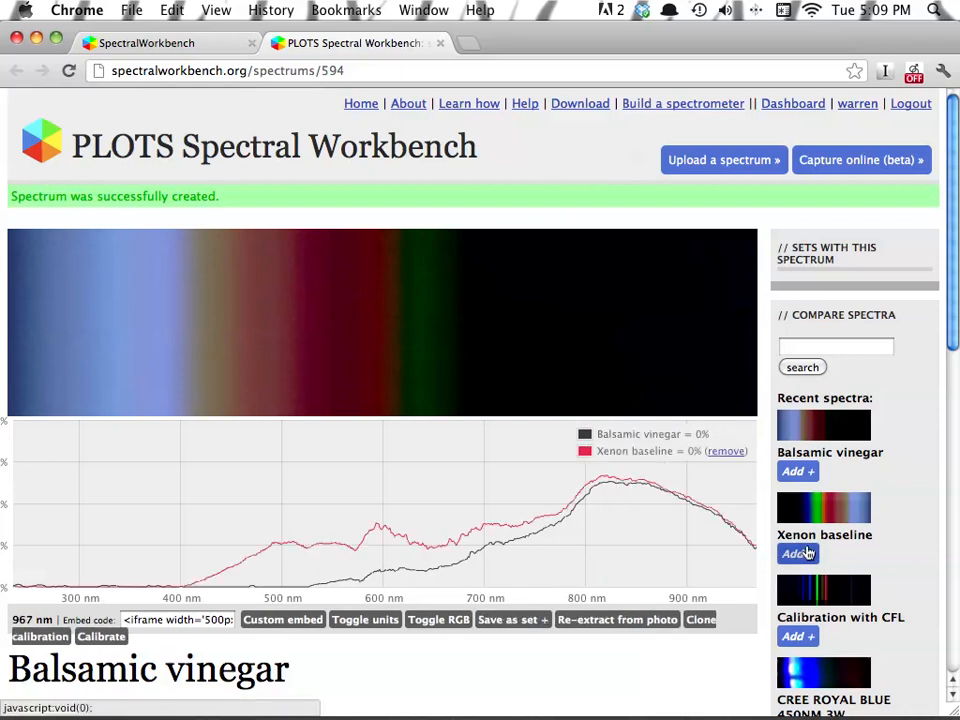
mouse_move(676, 550)
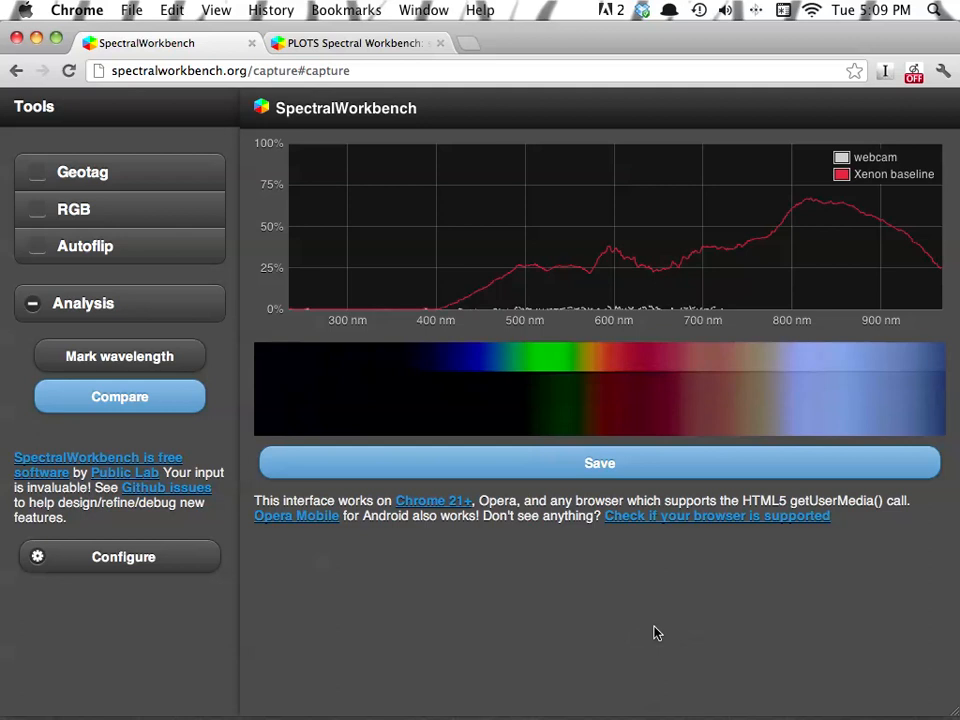
mouse_move(523, 463)
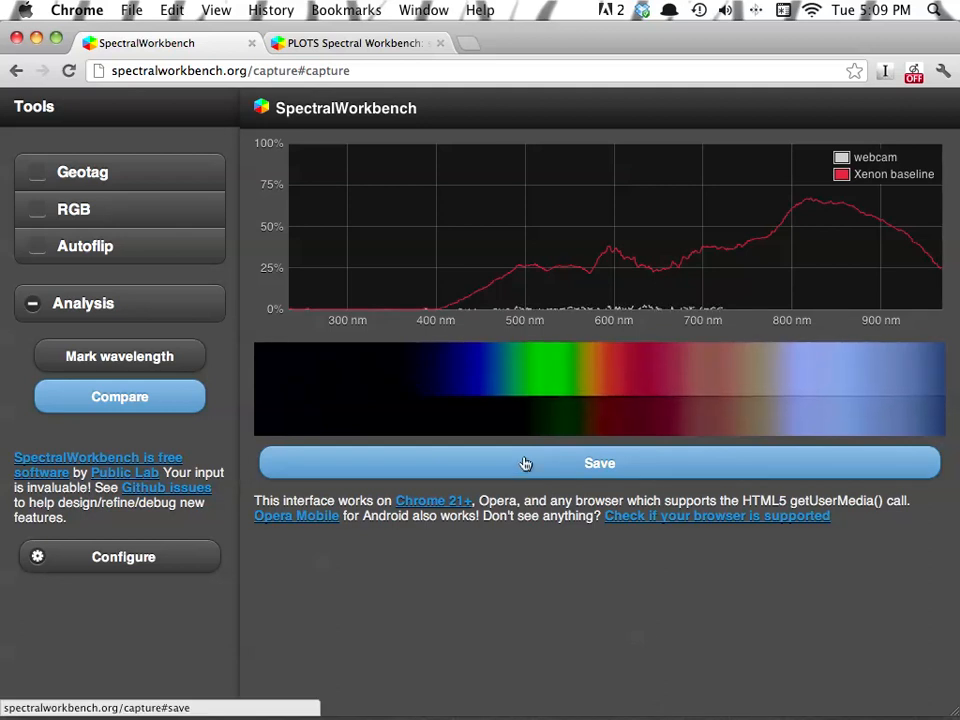
mouse_move(481, 580)
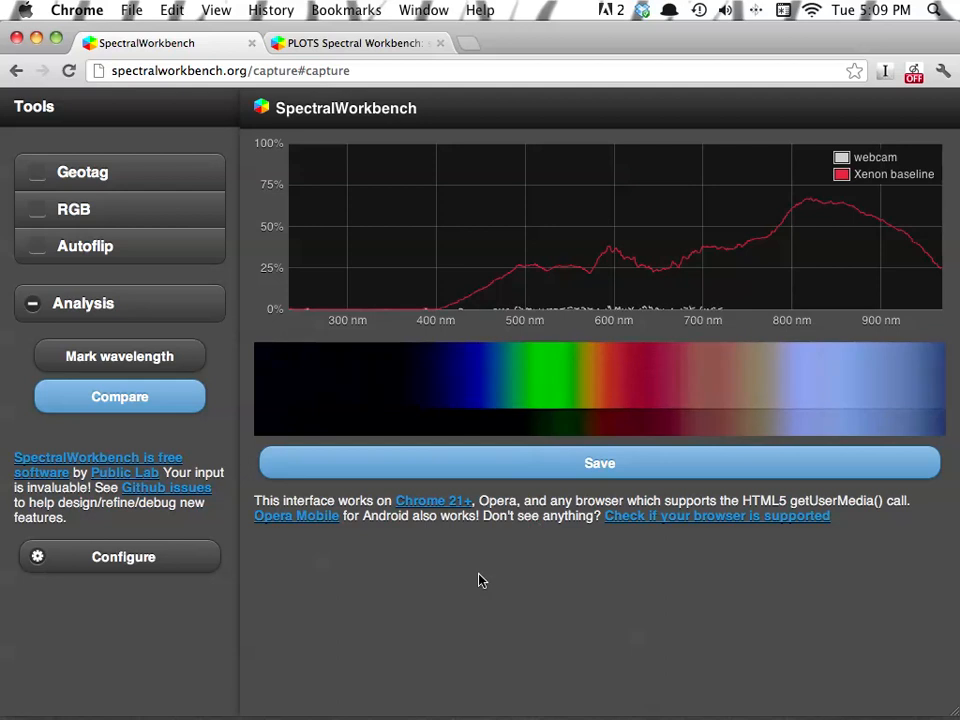